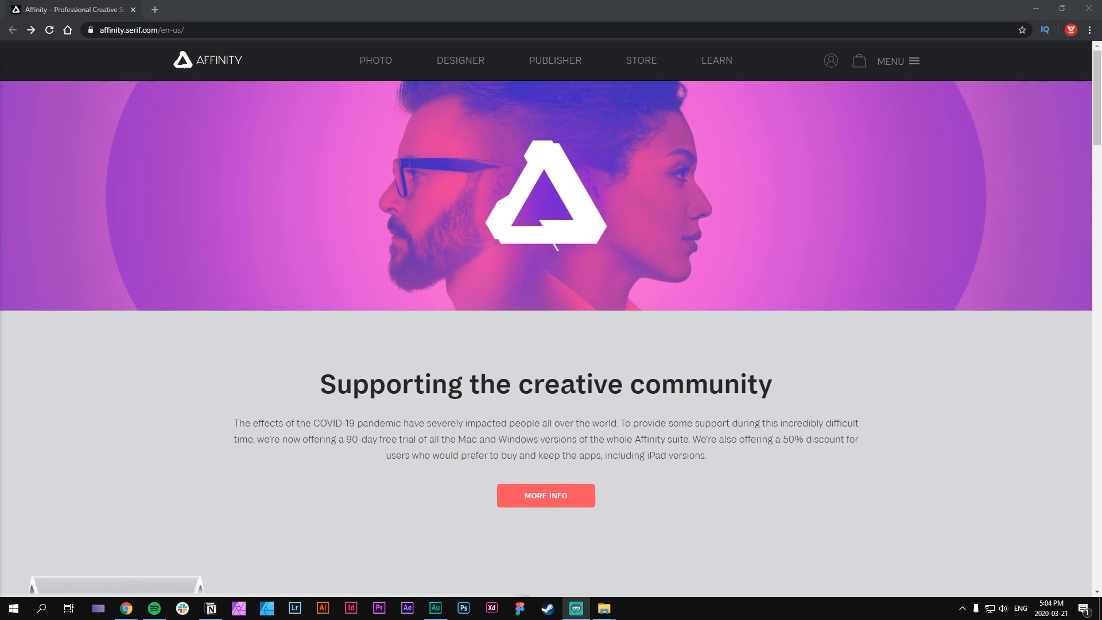
{"action": "mouse_move", "coordinate": [285, 366]}
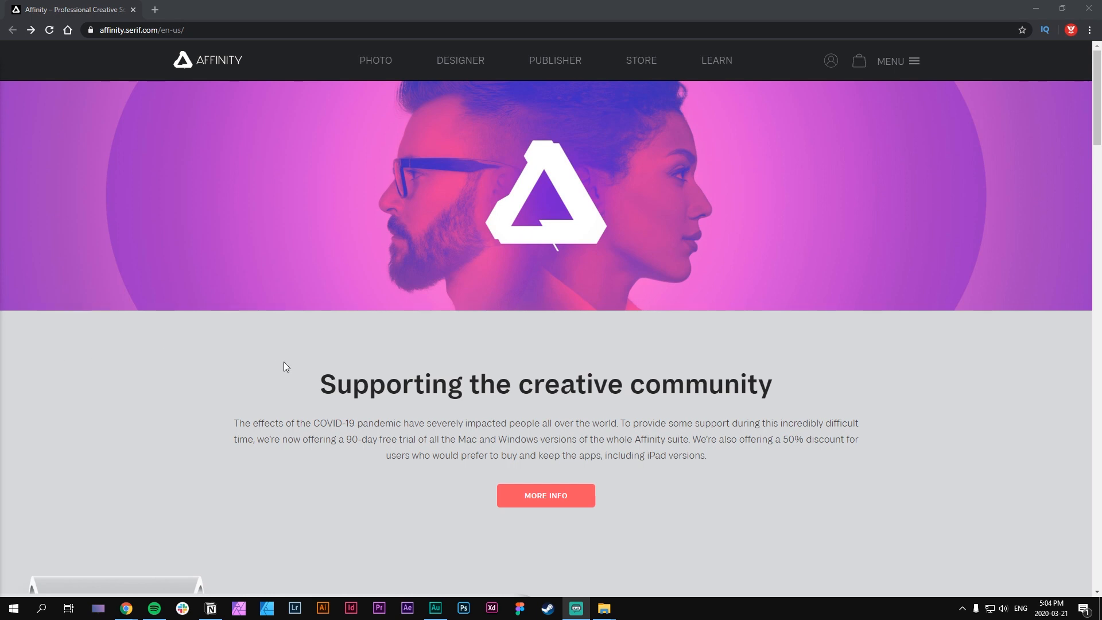
{"action": "mouse_move", "coordinate": [450, 315]}
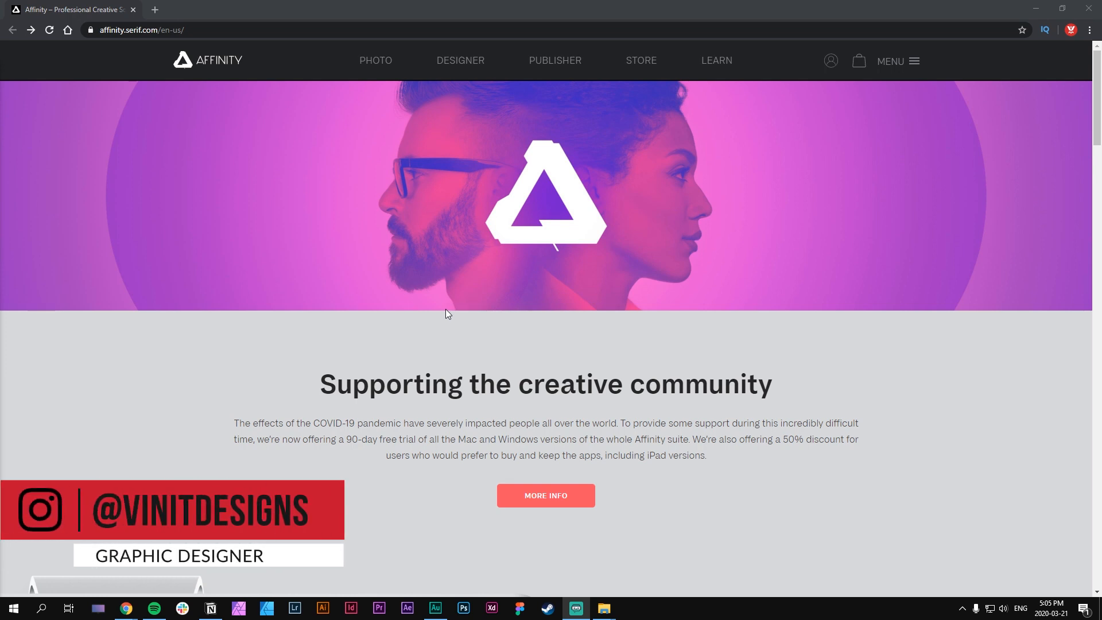
{"action": "mouse_move", "coordinate": [444, 314]}
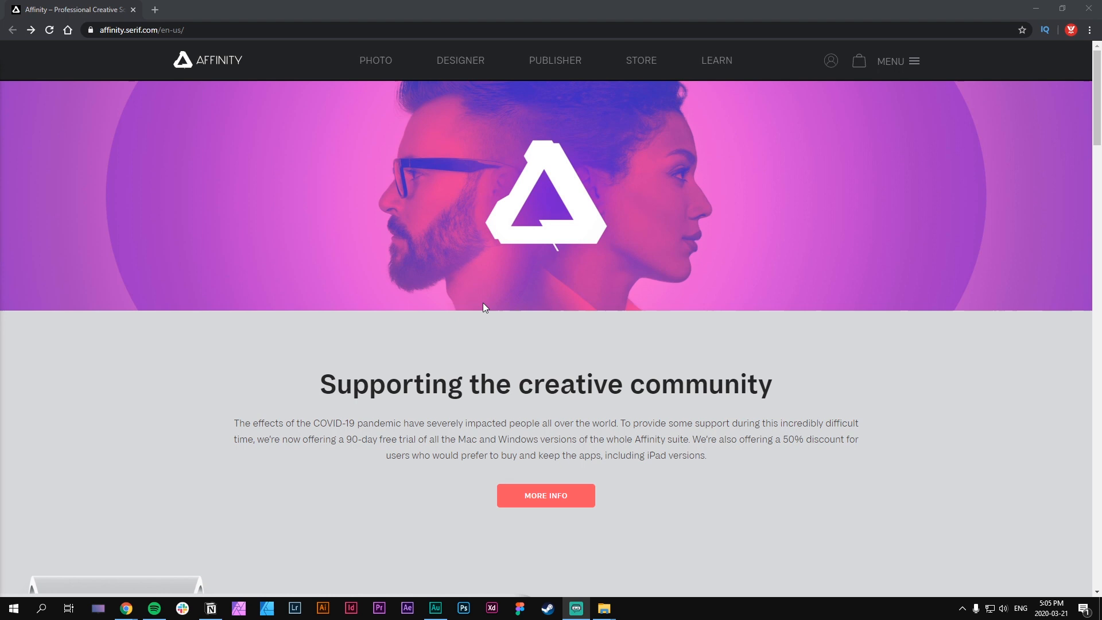
{"action": "mouse_move", "coordinate": [476, 307]}
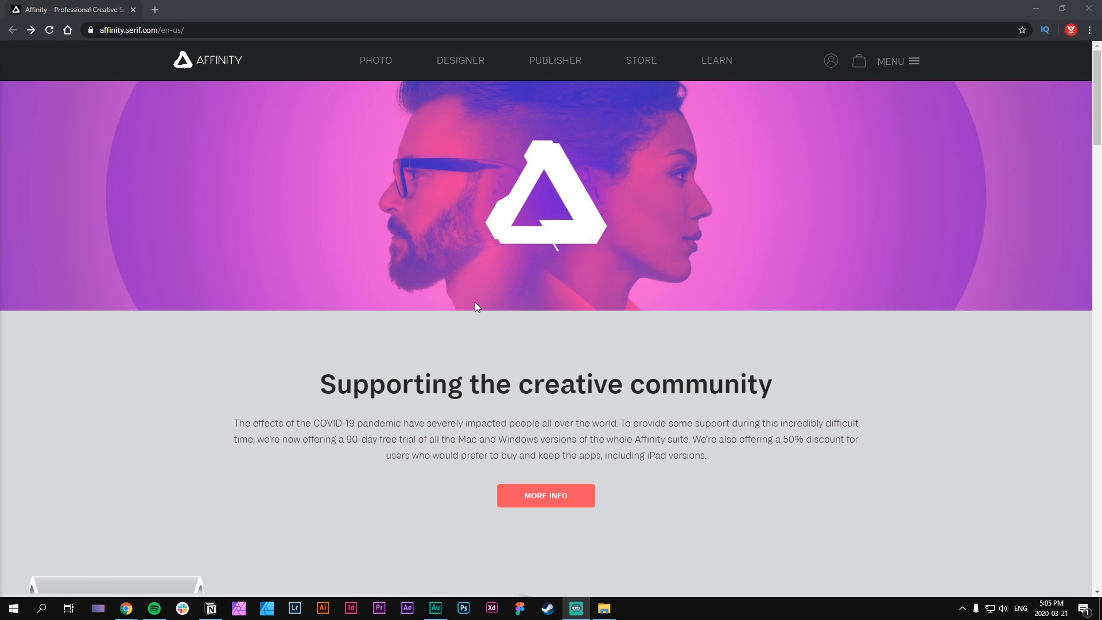
{"action": "mouse_move", "coordinate": [548, 320]}
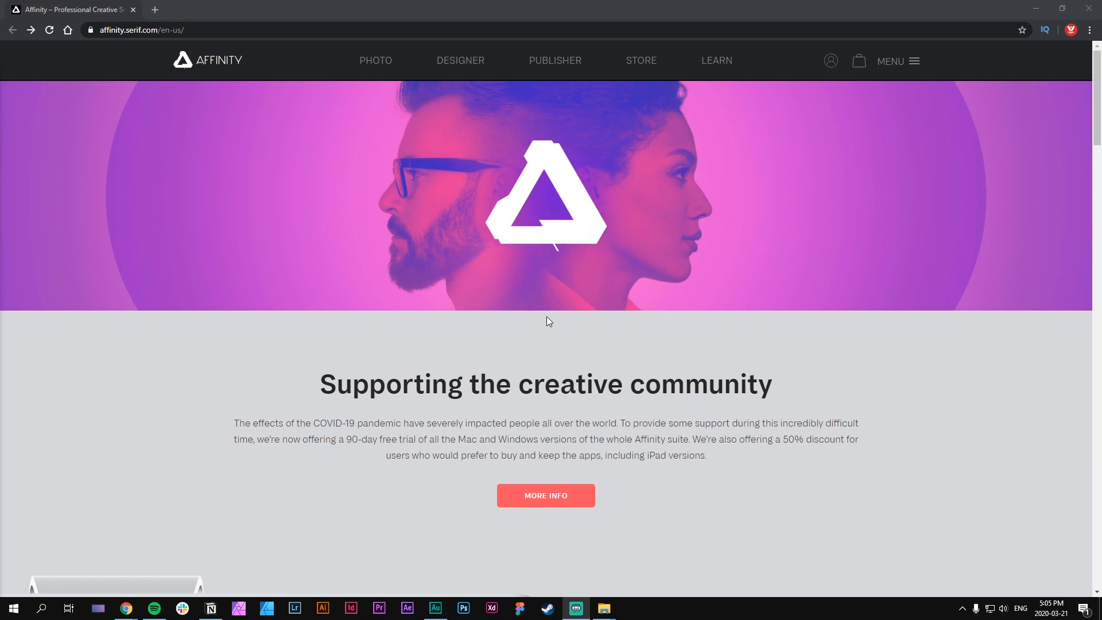
{"action": "mouse_move", "coordinate": [520, 304]}
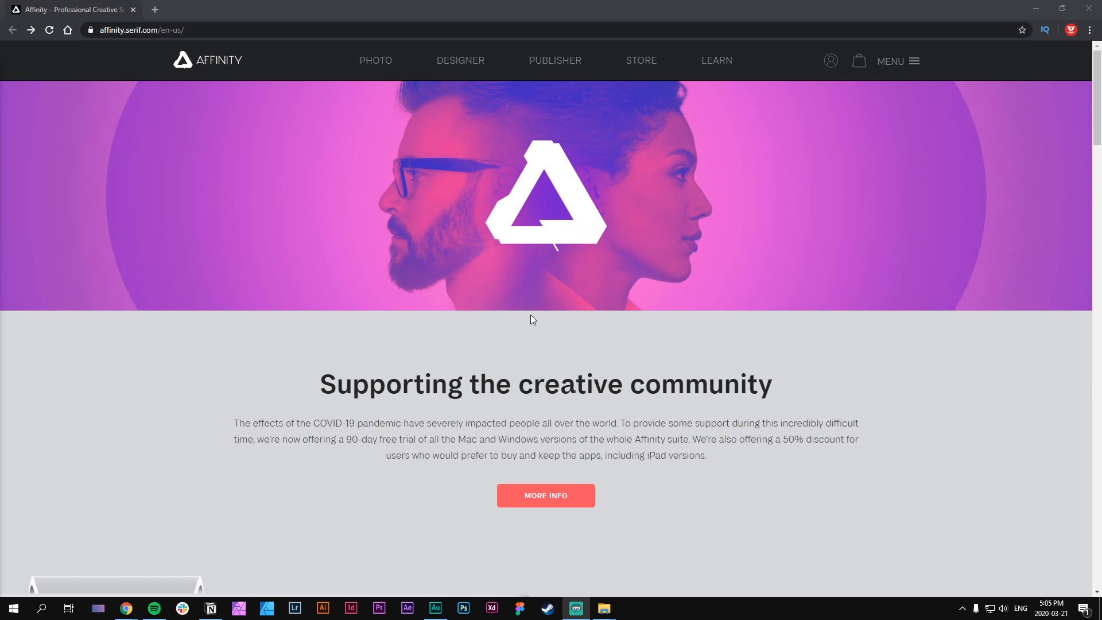
{"action": "mouse_move", "coordinate": [546, 331]}
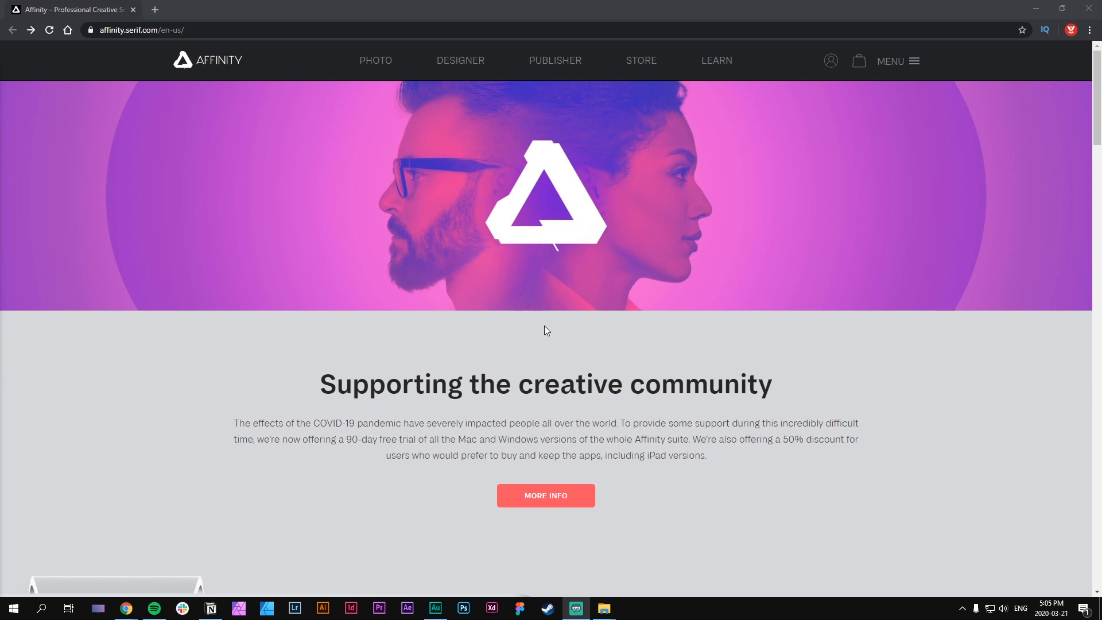
{"action": "mouse_move", "coordinate": [584, 336]}
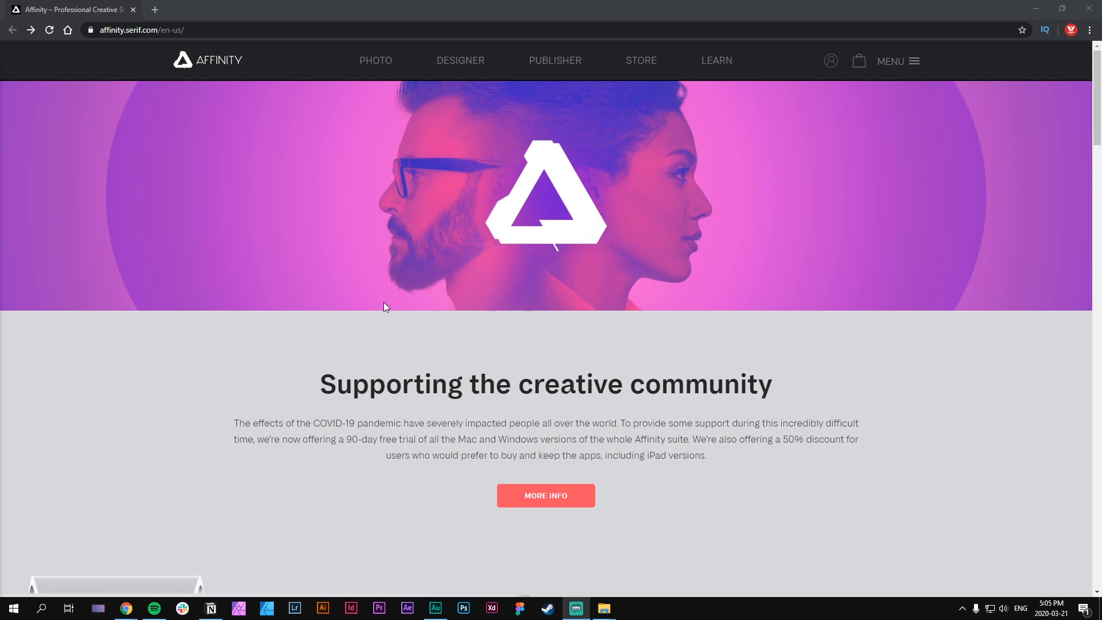
{"action": "mouse_move", "coordinate": [535, 346]}
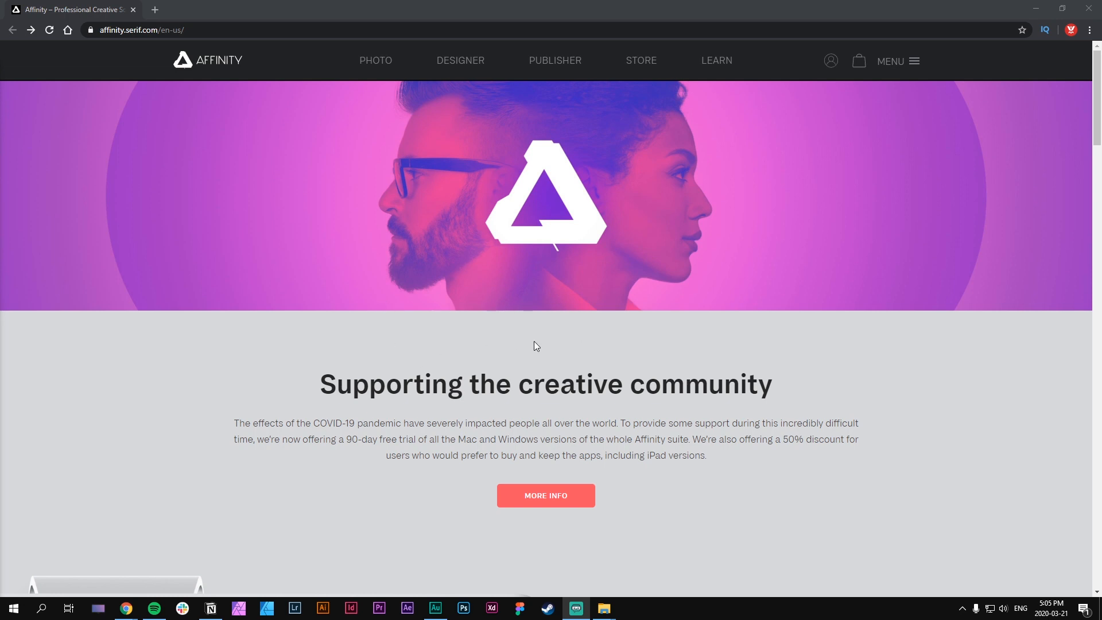
{"action": "mouse_move", "coordinate": [695, 469]}
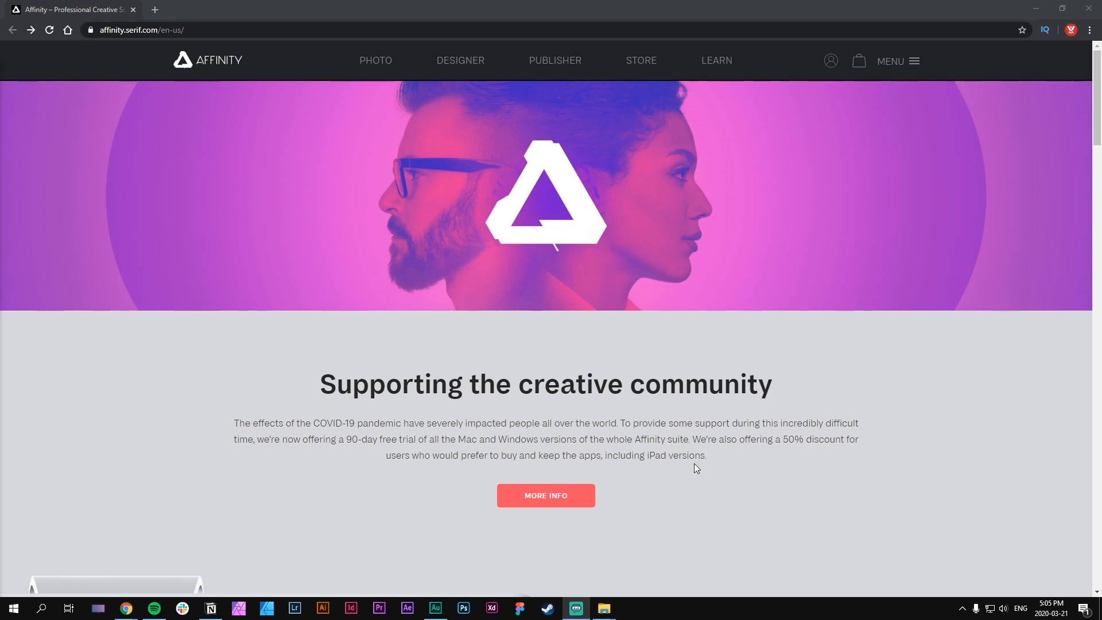
Reach the 'Supporting the creative community' announcement and view its COVID-19 support details via MORE INFO.
{"action": "scroll", "scroll_direction": "down", "scroll_amount": 3}
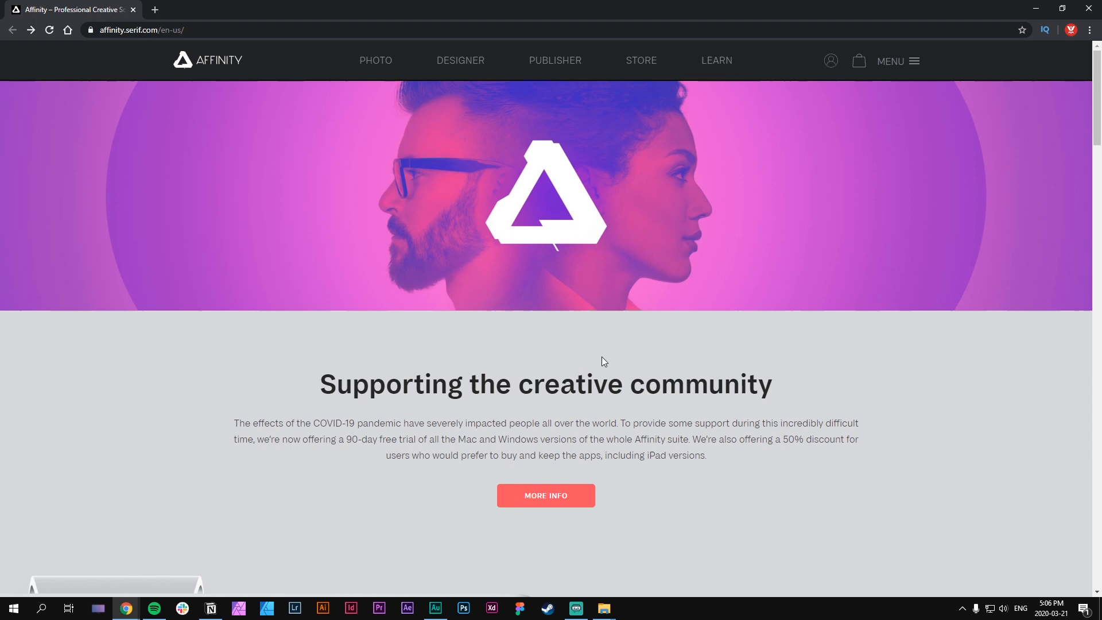
{"action": "scroll", "scroll_direction": "down", "scroll_amount": 3}
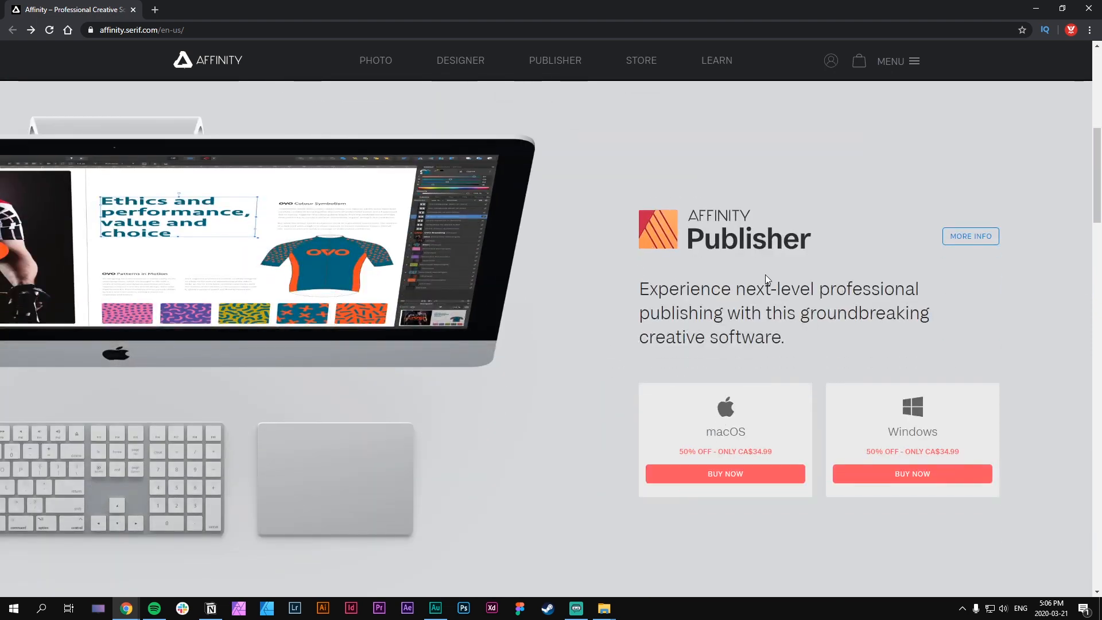
{"action": "mouse_move", "coordinate": [594, 311]}
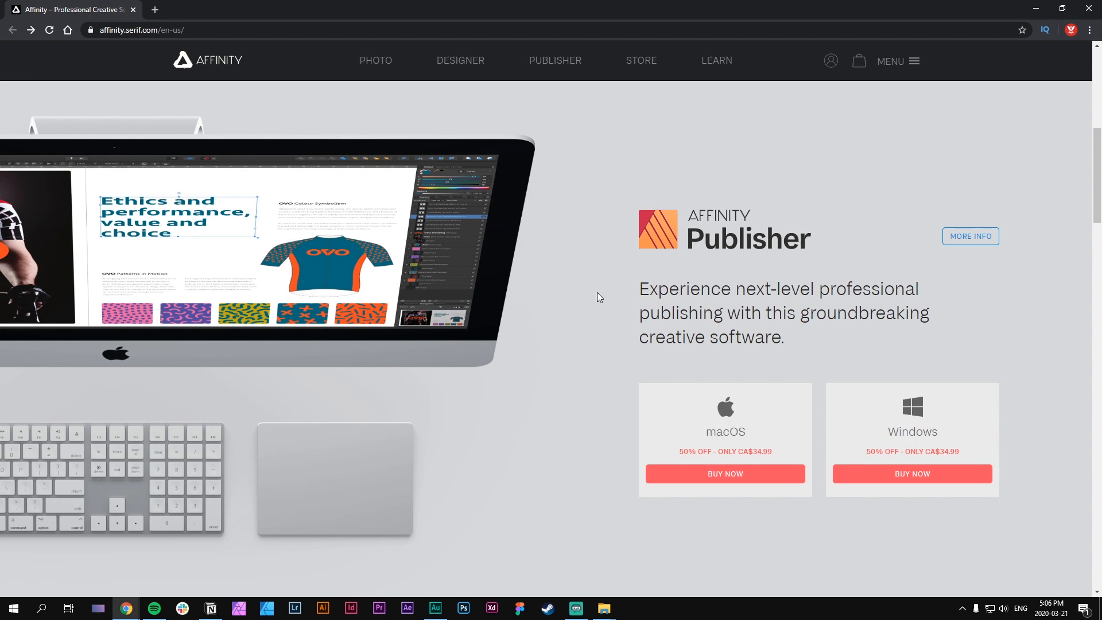
{"action": "mouse_move", "coordinate": [594, 309]}
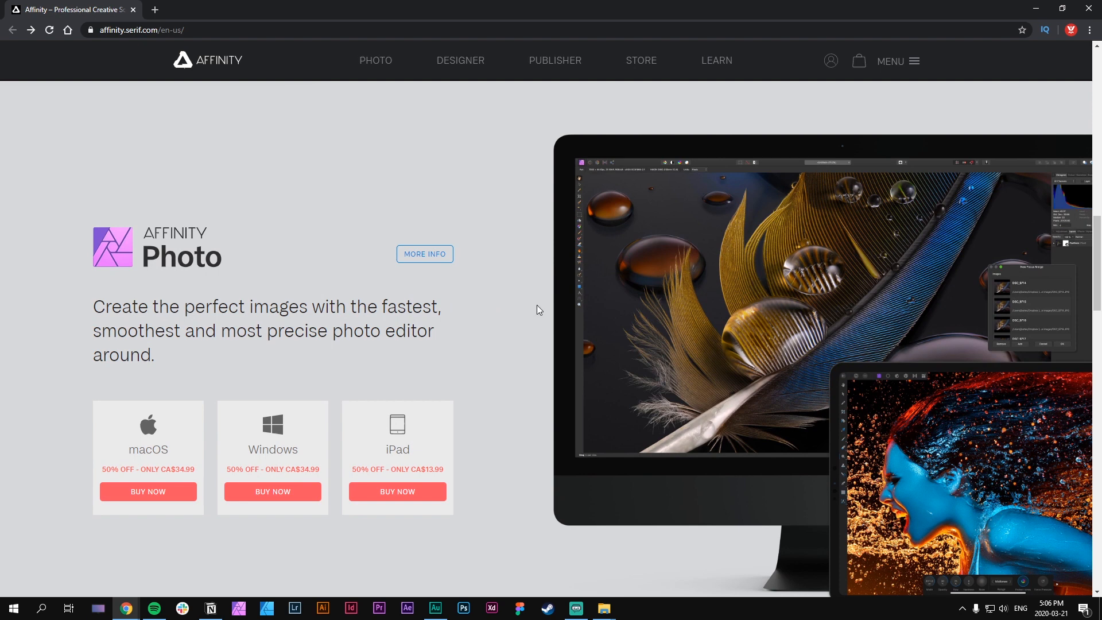
{"action": "mouse_move", "coordinate": [524, 326]}
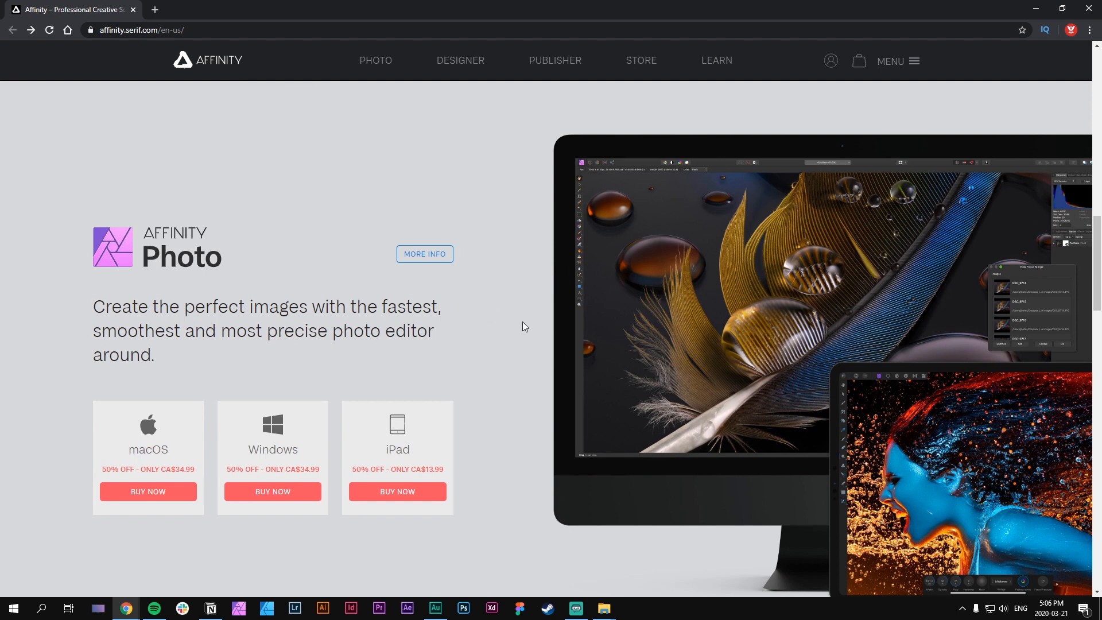
{"action": "mouse_move", "coordinate": [528, 325]}
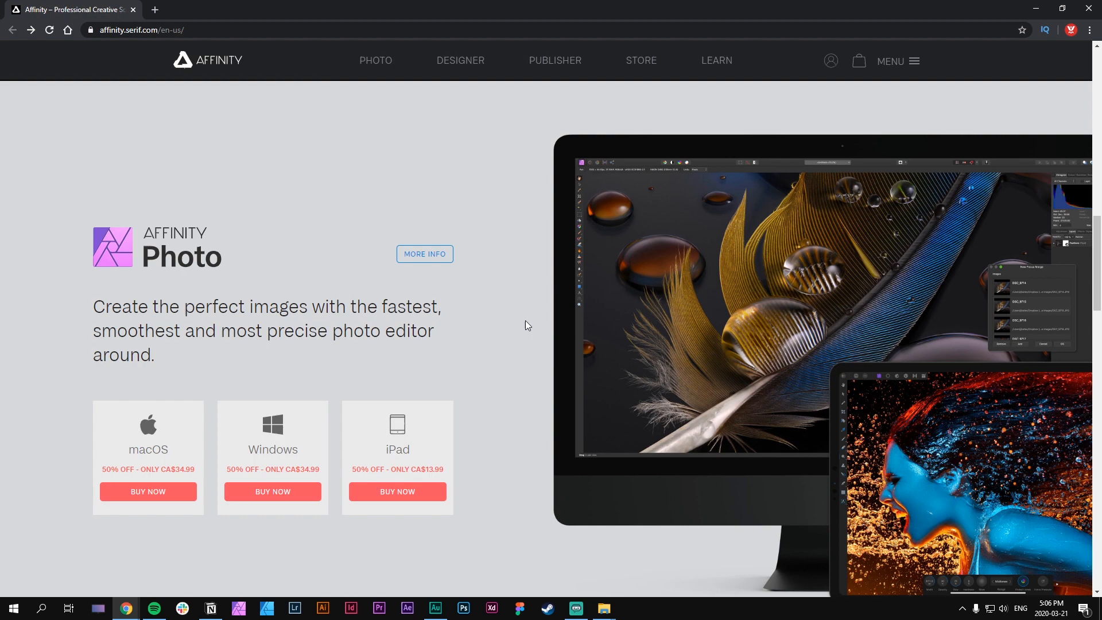
{"action": "scroll", "scroll_direction": "down", "scroll_amount": 3}
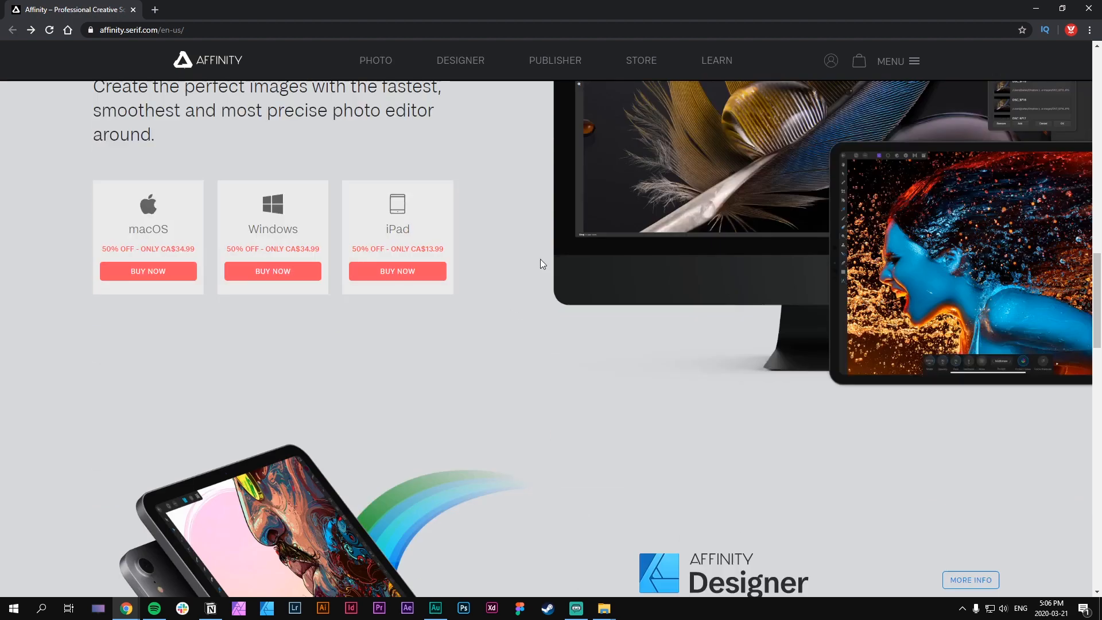
{"action": "scroll", "scroll_direction": "down", "scroll_amount": 3}
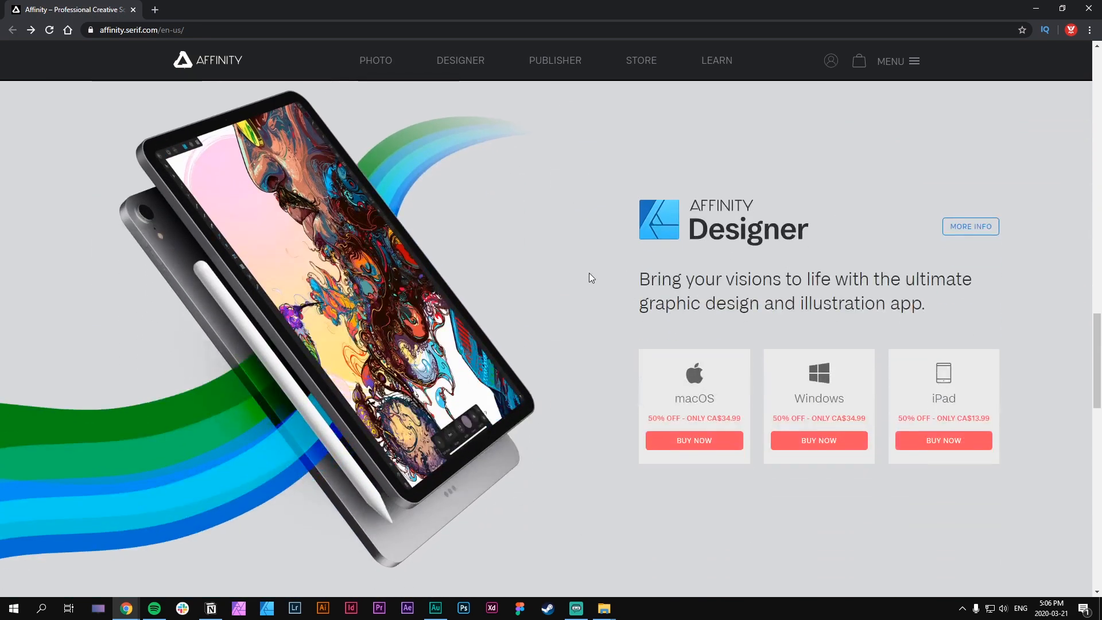
{"action": "mouse_move", "coordinate": [601, 287]}
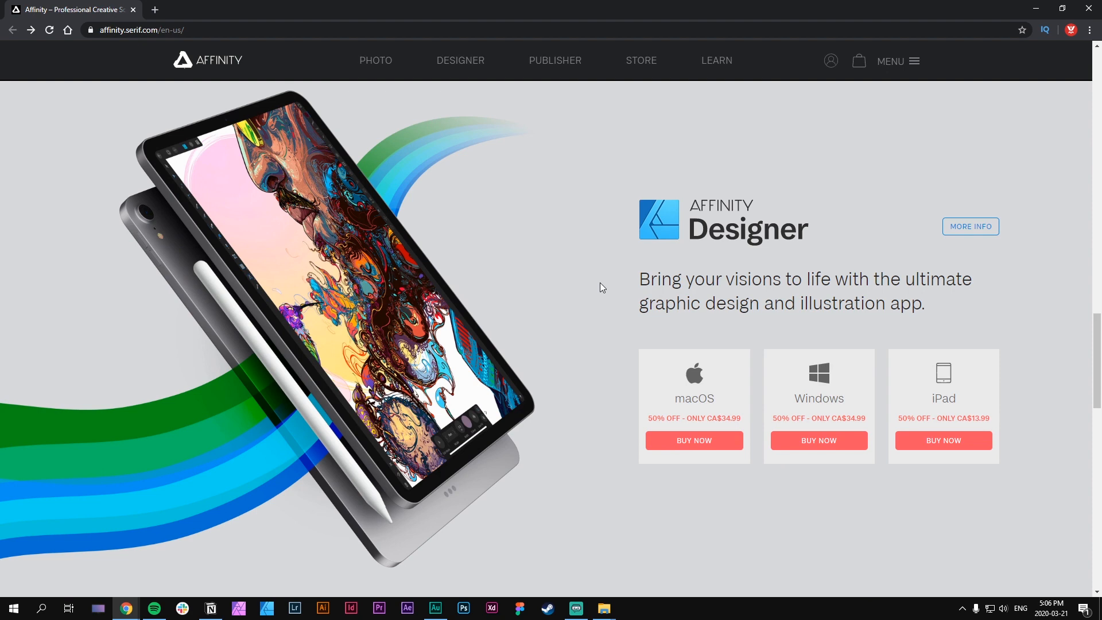
{"action": "mouse_move", "coordinate": [596, 287]}
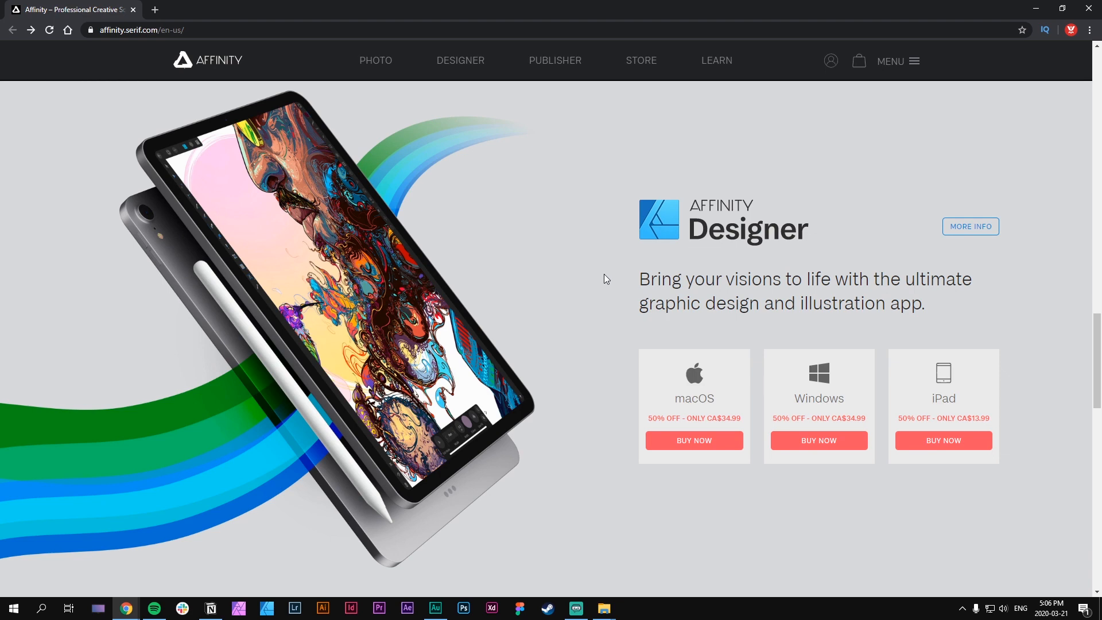
{"action": "scroll", "scroll_direction": "down", "scroll_amount": 3}
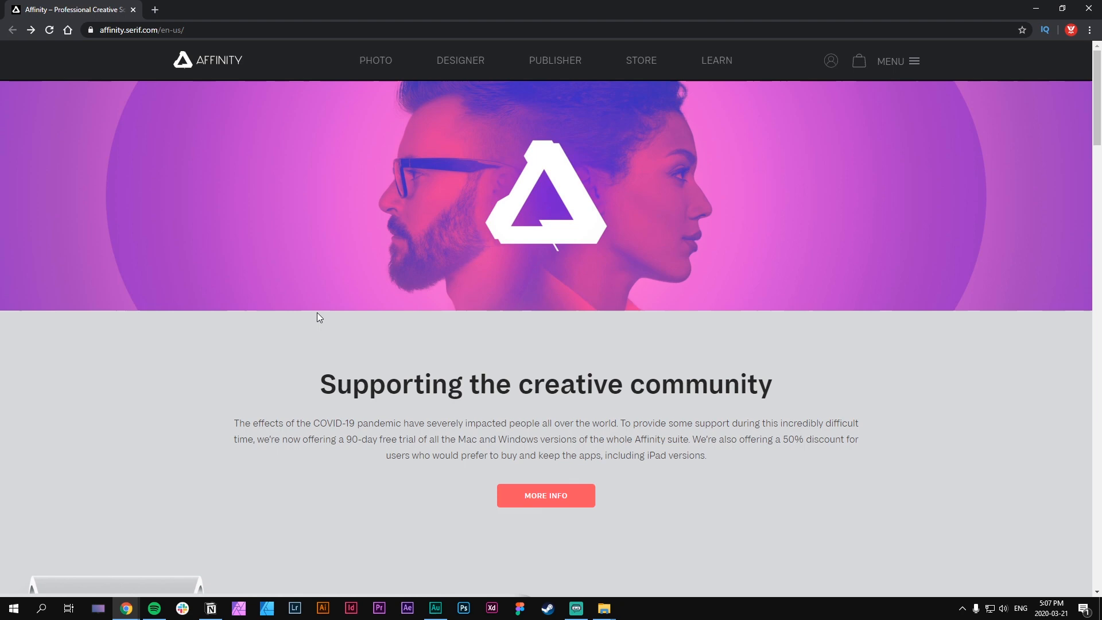
{"action": "mouse_move", "coordinate": [545, 495]}
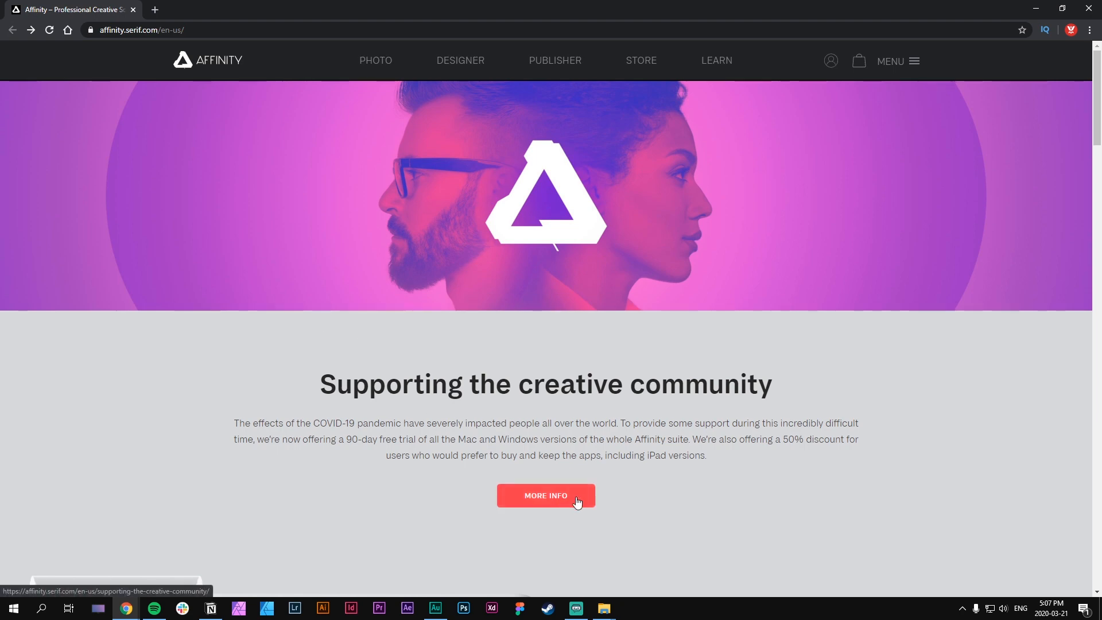
{"action": "left_click", "coordinate": [545, 495]}
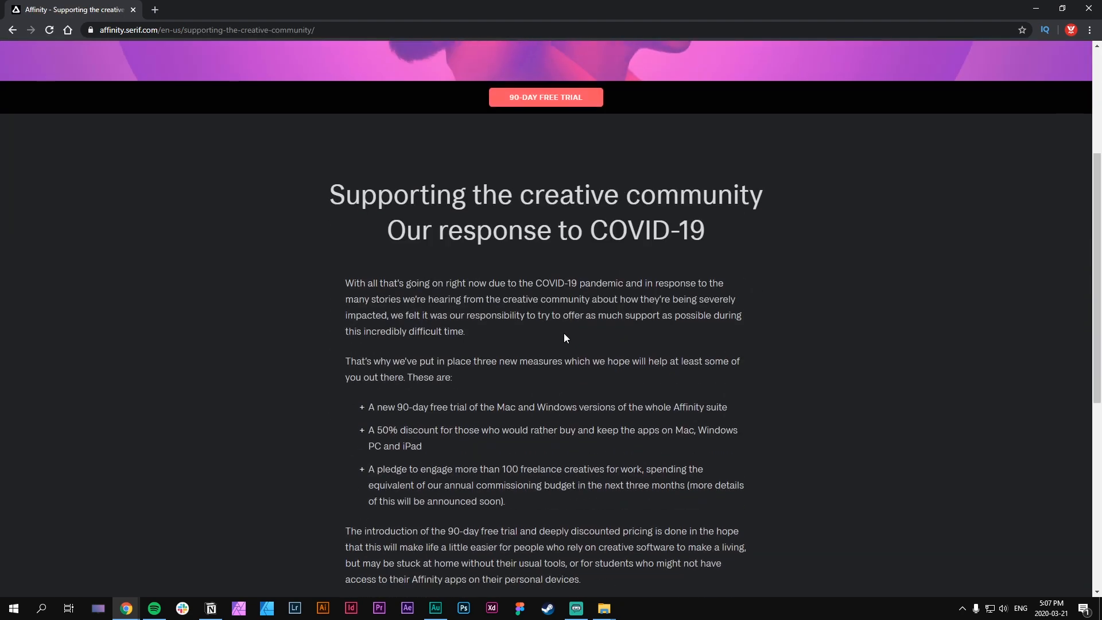
Go from the COVID-19 support page to the 90-DAY FREE TRIAL signup form.
{"action": "scroll", "scroll_direction": "down", "scroll_amount": 3}
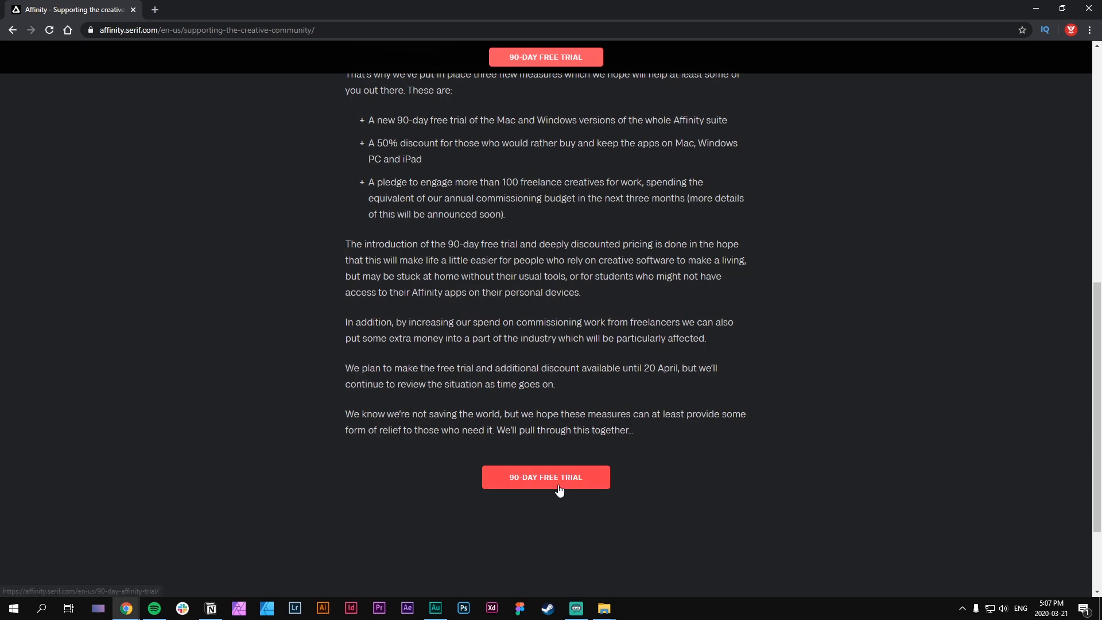
{"action": "mouse_move", "coordinate": [586, 483]}
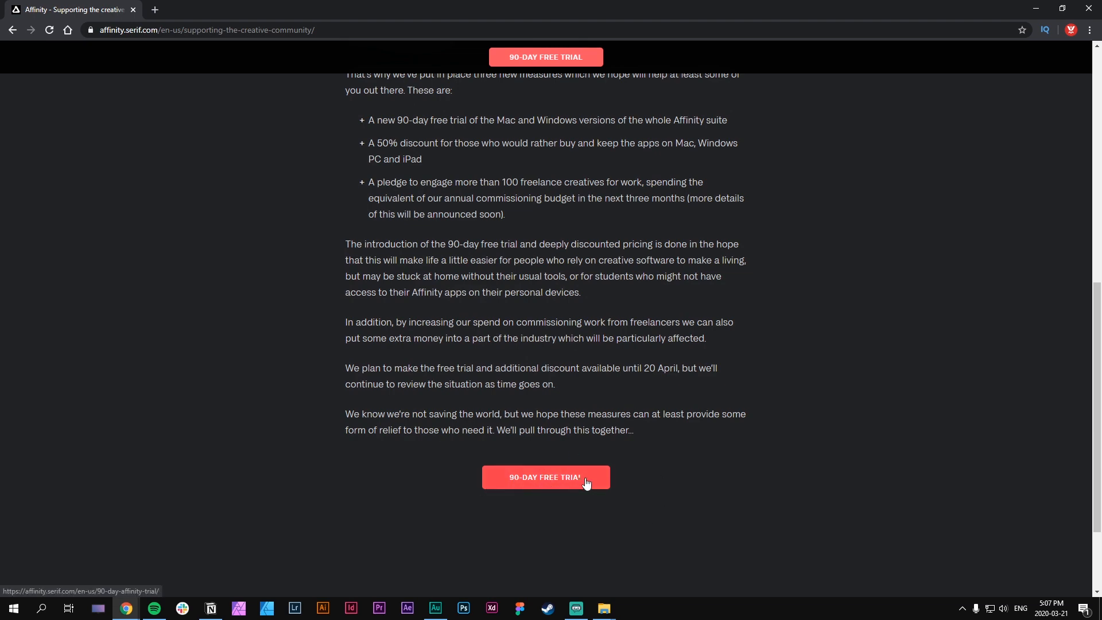
{"action": "left_click", "coordinate": [545, 476]}
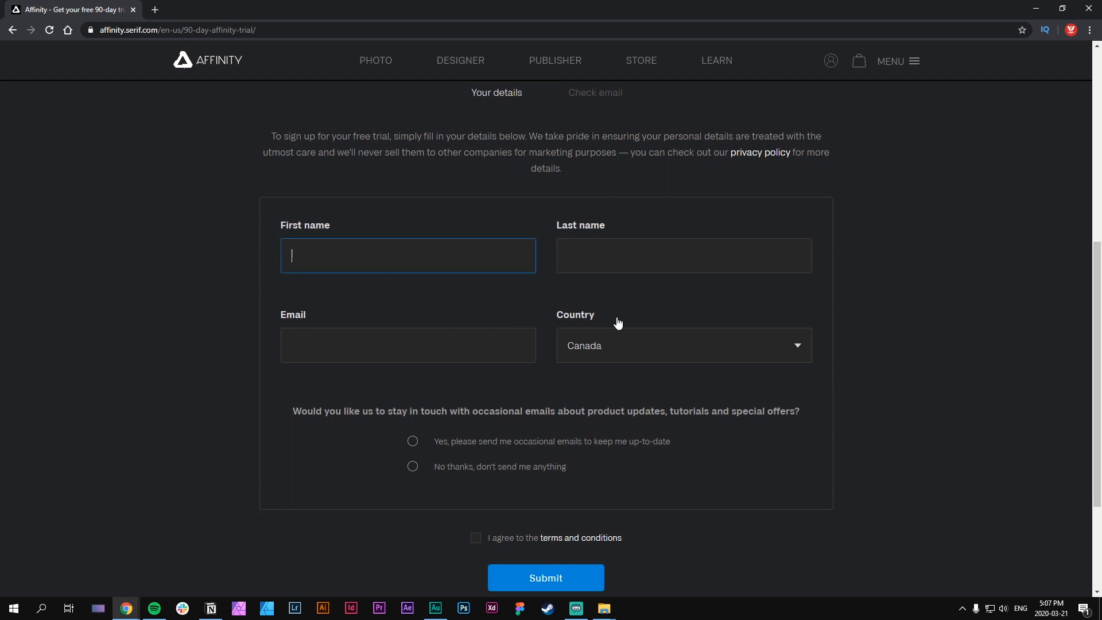
{"action": "scroll", "scroll_direction": "down", "scroll_amount": 3}
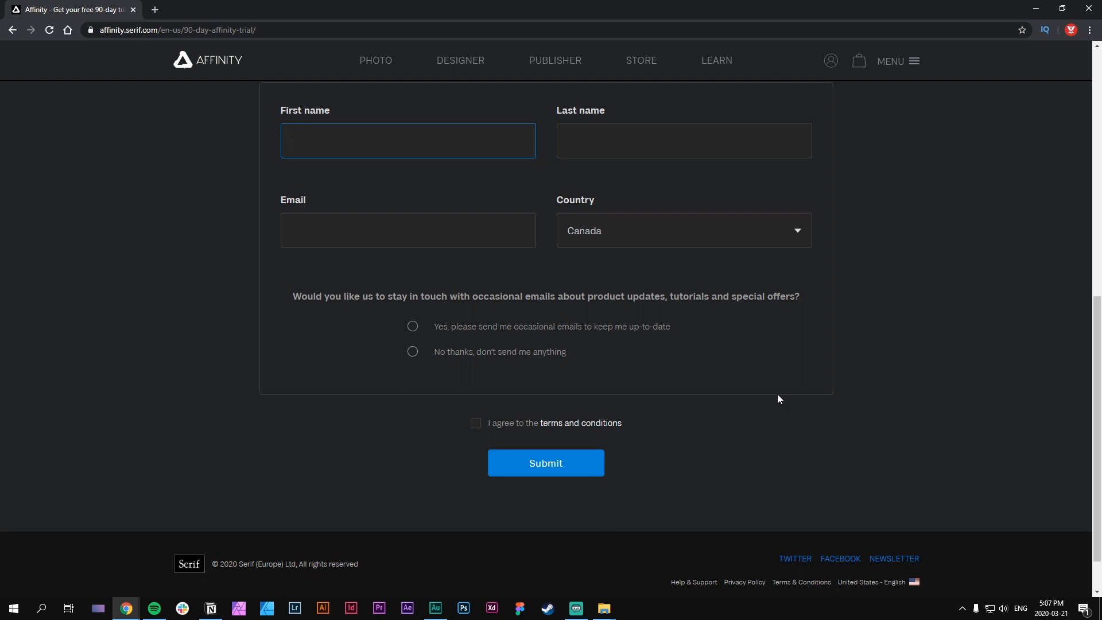
{"action": "mouse_move", "coordinate": [795, 337]}
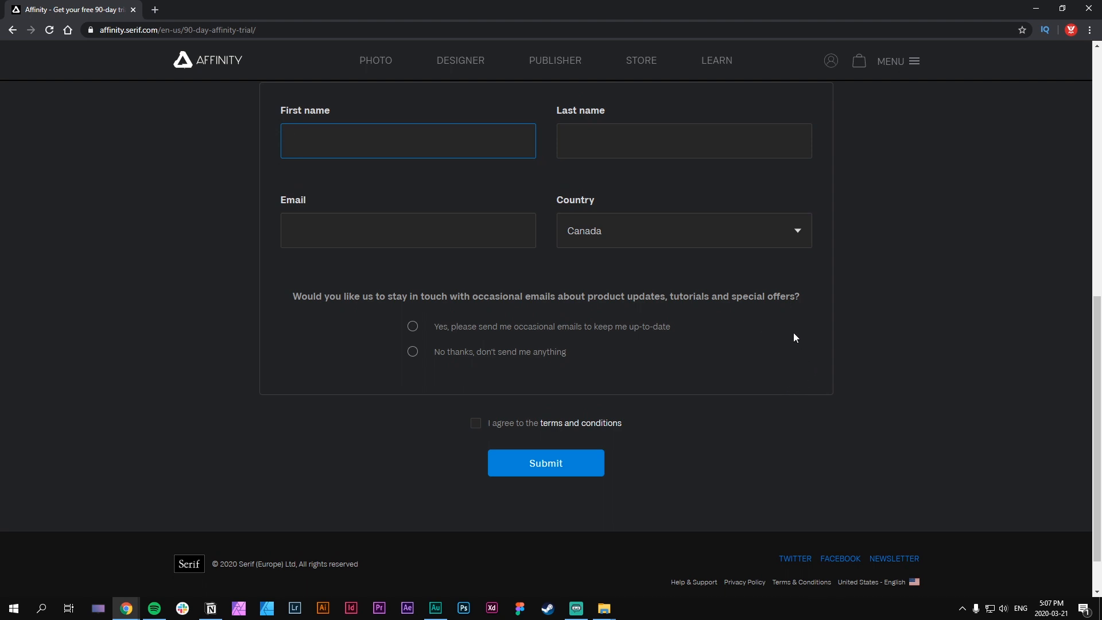
{"action": "scroll", "scroll_direction": "up", "scroll_amount": 3}
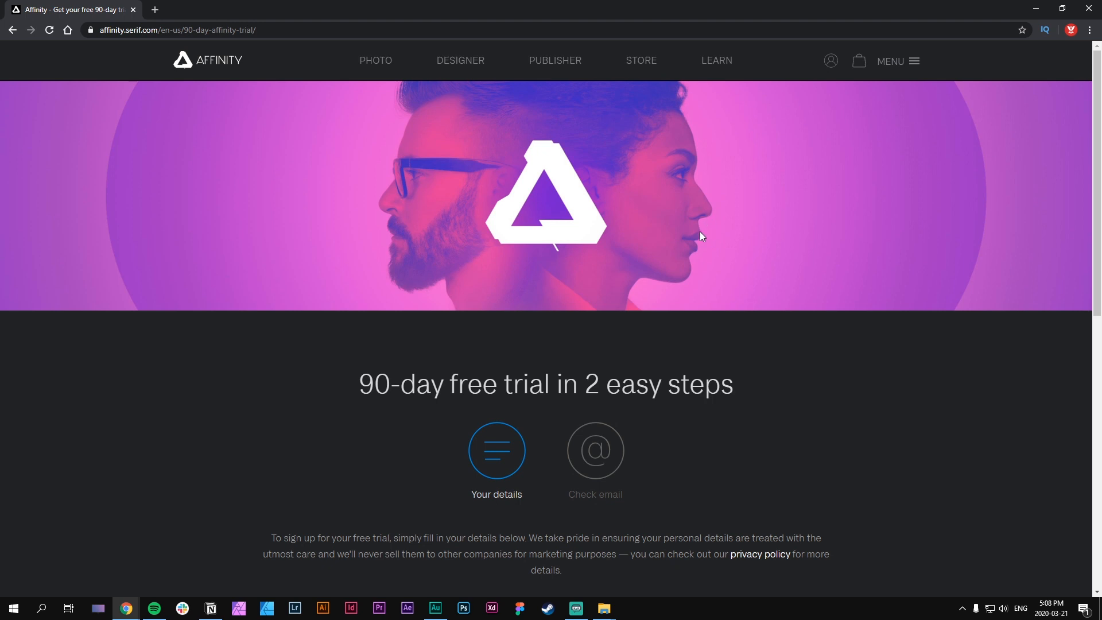
{"action": "mouse_move", "coordinate": [707, 242]}
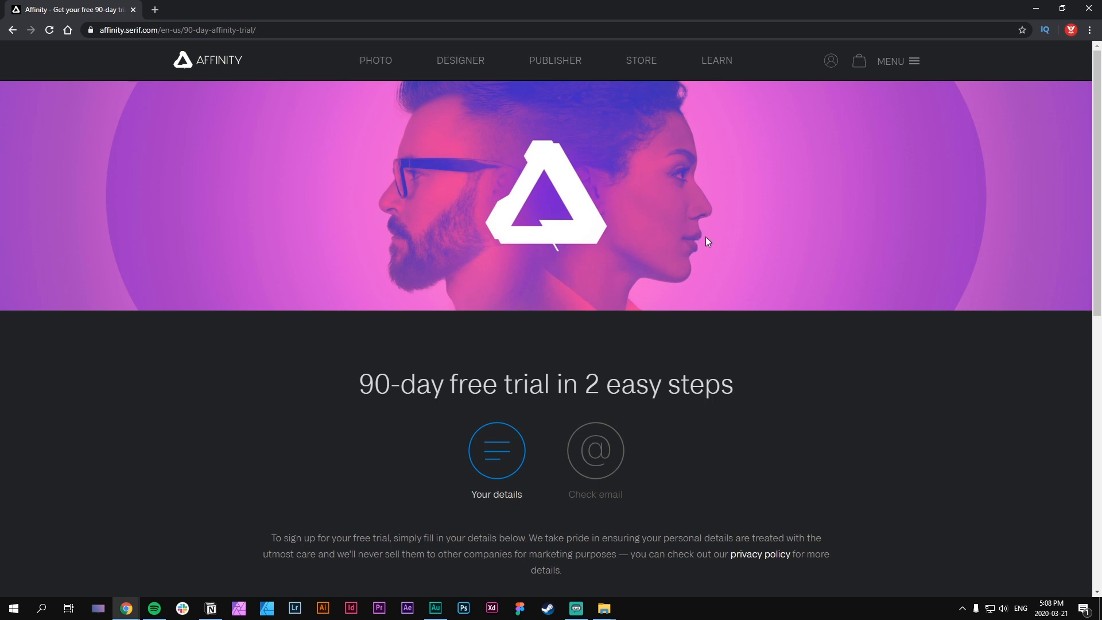
{"action": "mouse_move", "coordinate": [639, 70]}
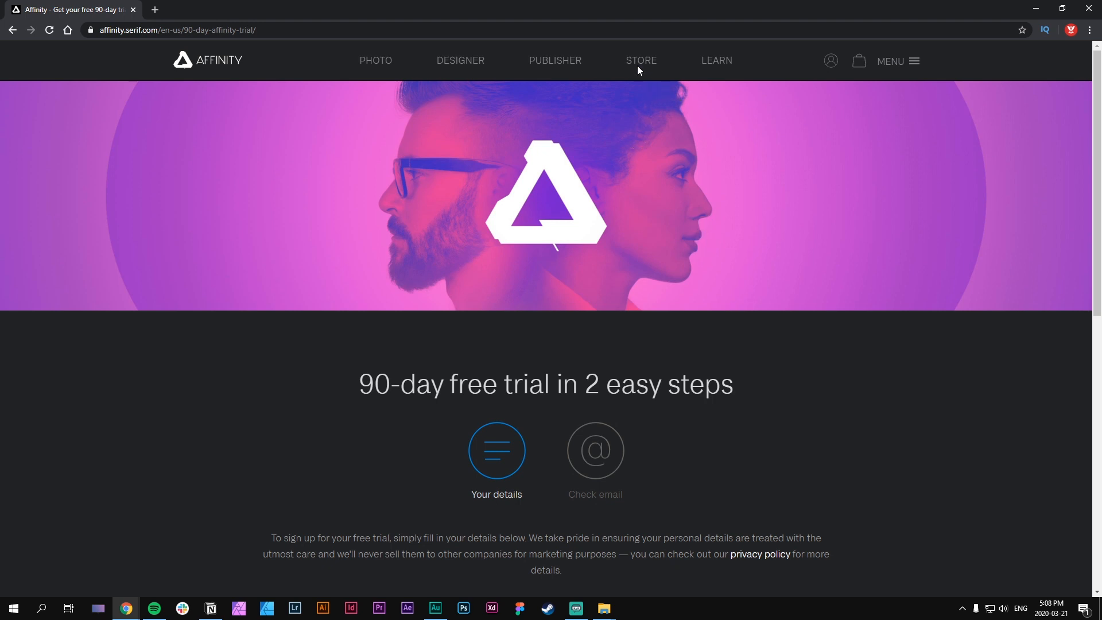
{"action": "mouse_move", "coordinate": [640, 62]}
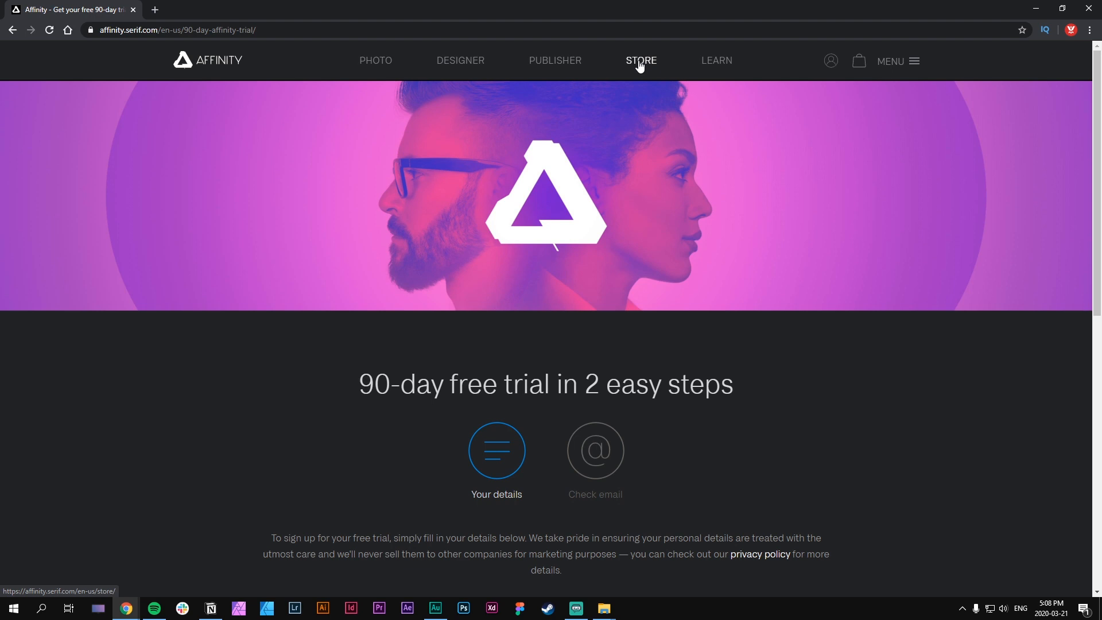
View the Store's 50% off Designer, Photo and Publisher offers and Christi's Comix Toolbox at CA$21.
{"action": "left_click", "coordinate": [640, 60]}
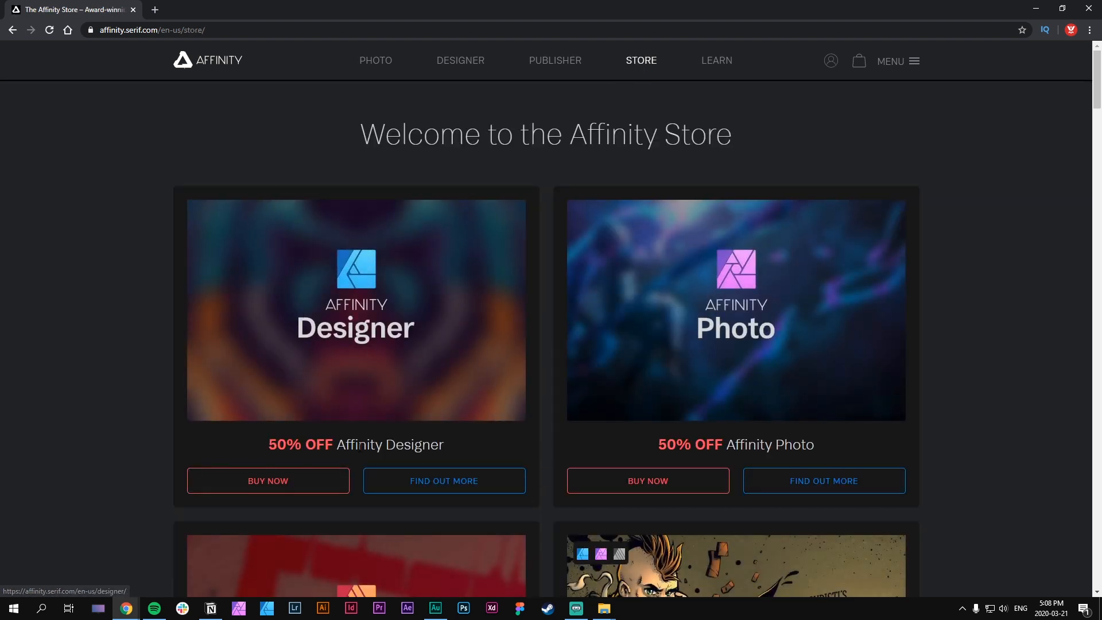
{"action": "scroll", "scroll_direction": "down", "scroll_amount": 3}
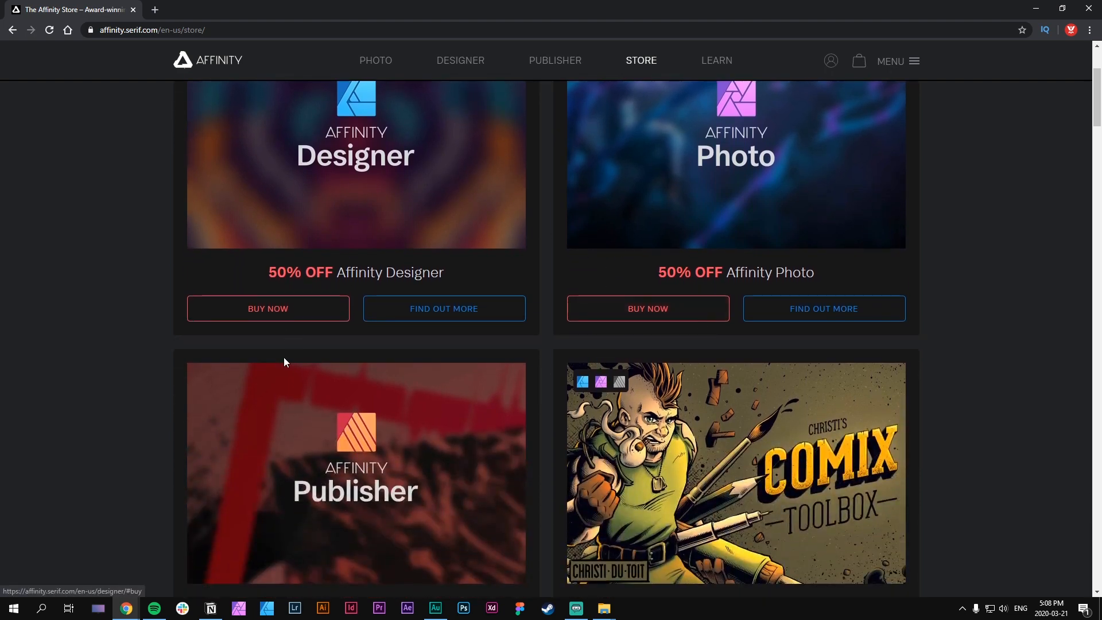
{"action": "mouse_move", "coordinate": [343, 246]}
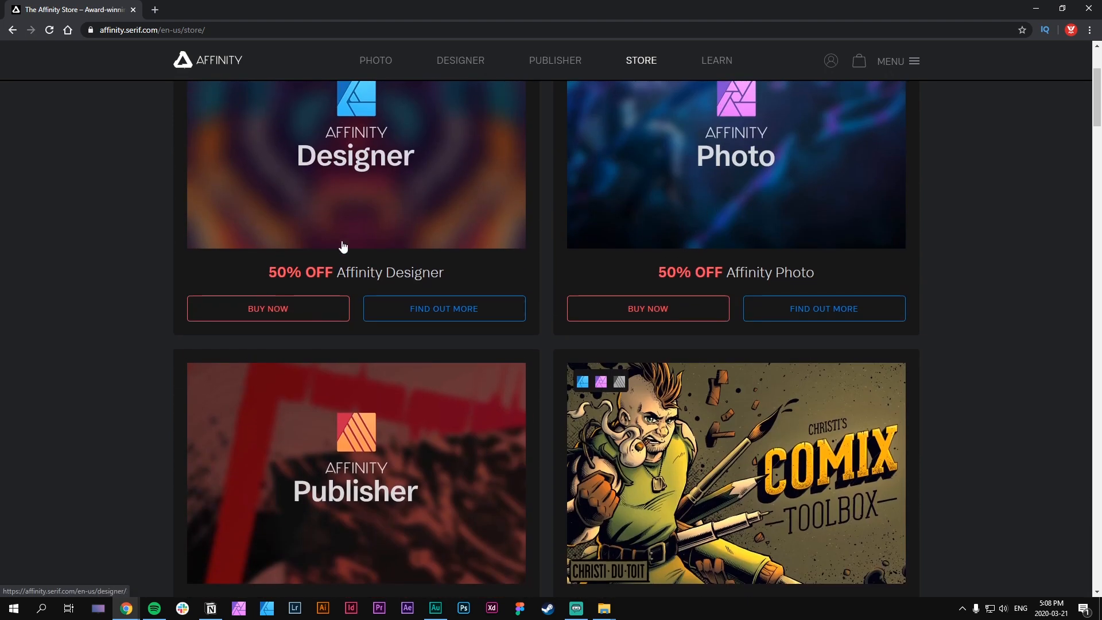
{"action": "scroll", "scroll_direction": "down", "scroll_amount": 3}
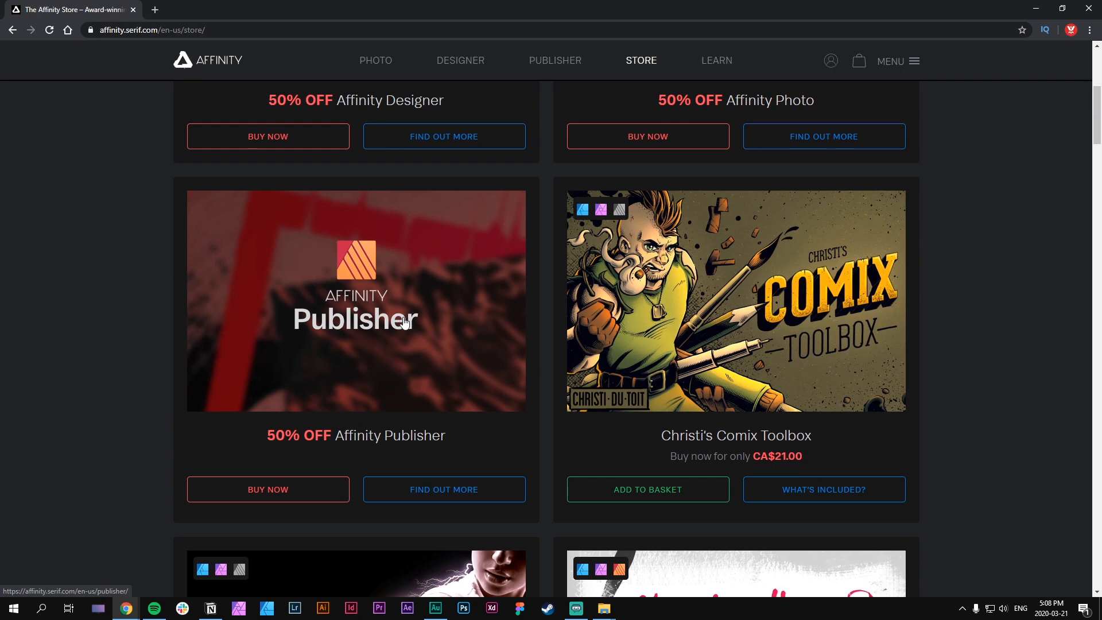
{"action": "mouse_move", "coordinate": [452, 337]}
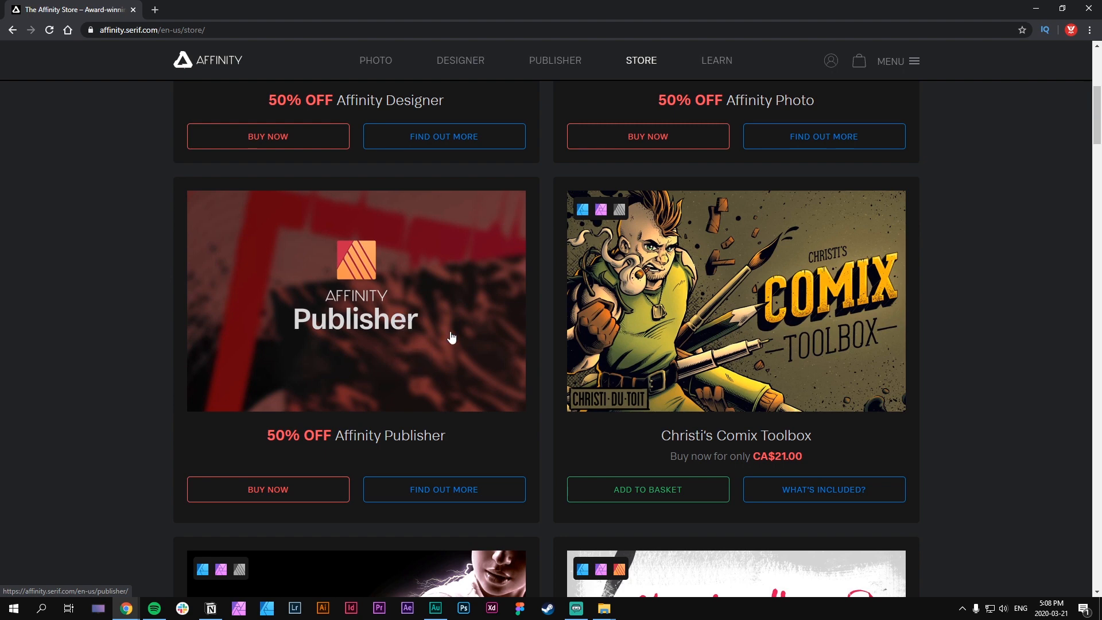
{"action": "mouse_move", "coordinate": [452, 330]}
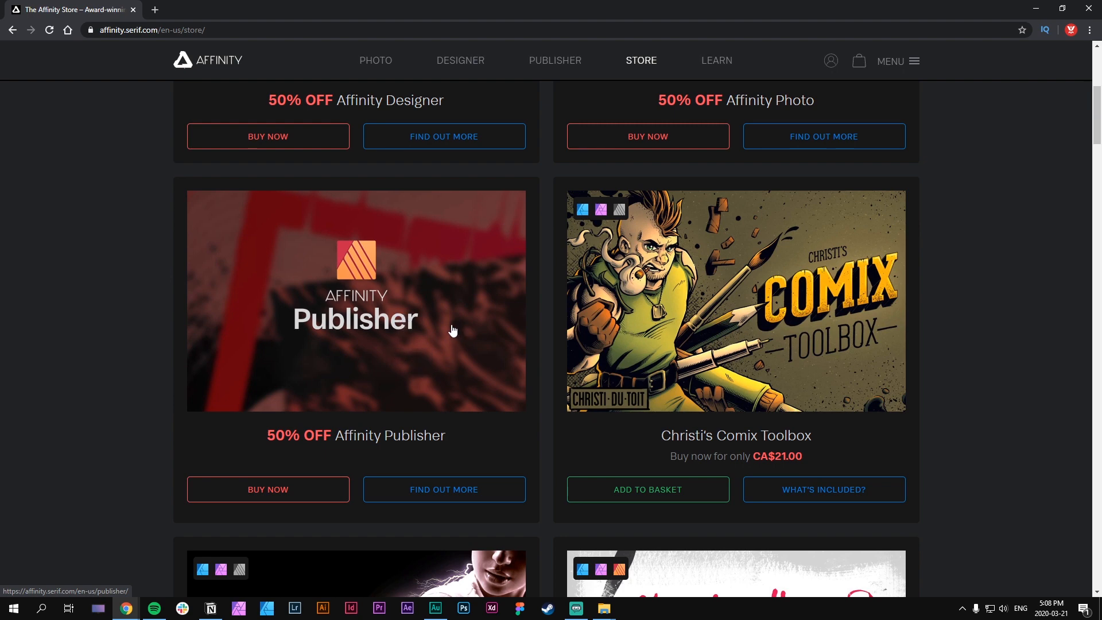
{"action": "scroll", "scroll_direction": "up", "scroll_amount": 3}
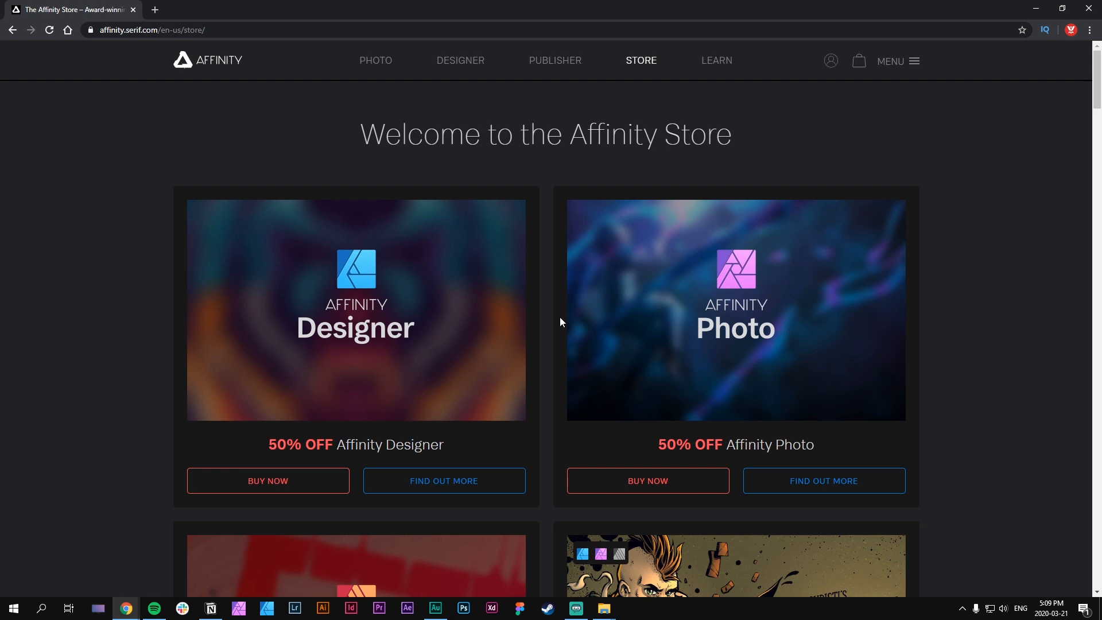
{"action": "mouse_move", "coordinate": [953, 314]}
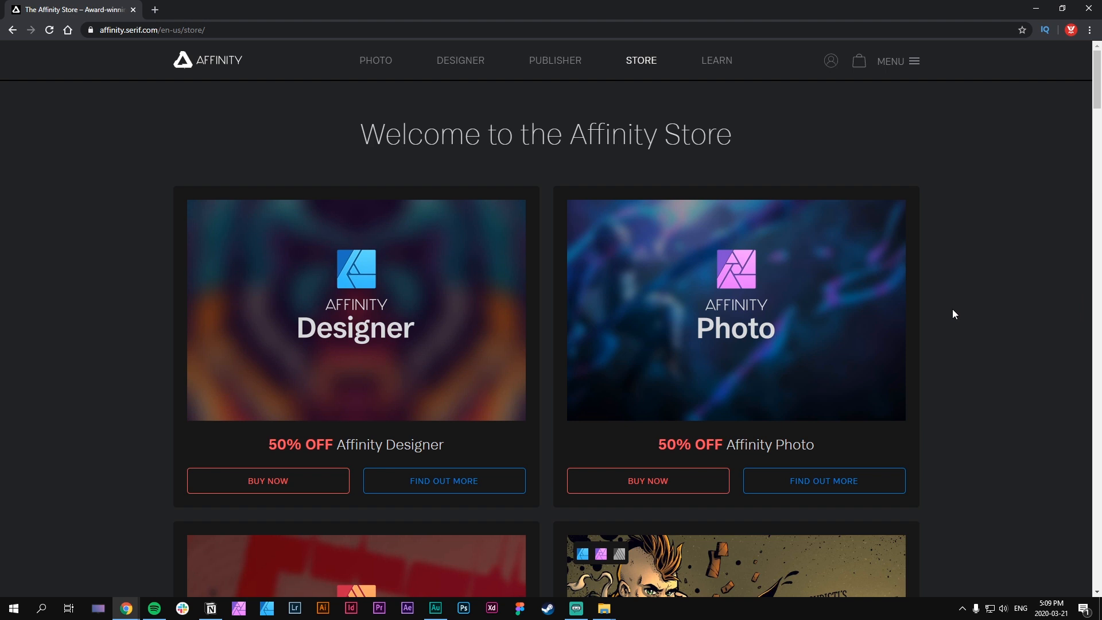
{"action": "mouse_move", "coordinate": [964, 333]}
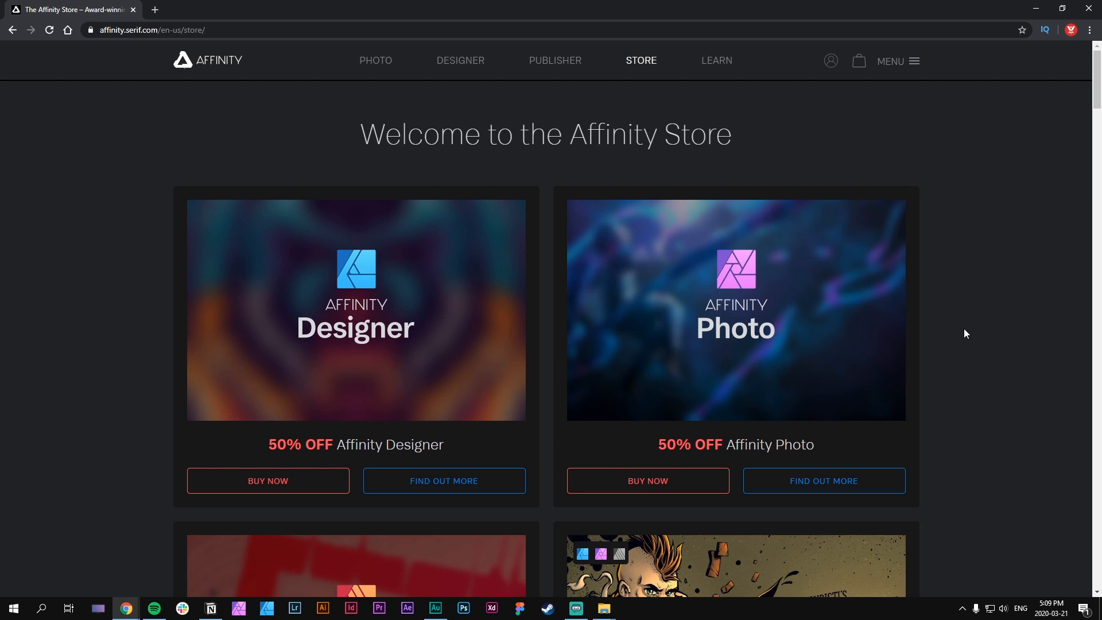
{"action": "mouse_move", "coordinate": [983, 354]}
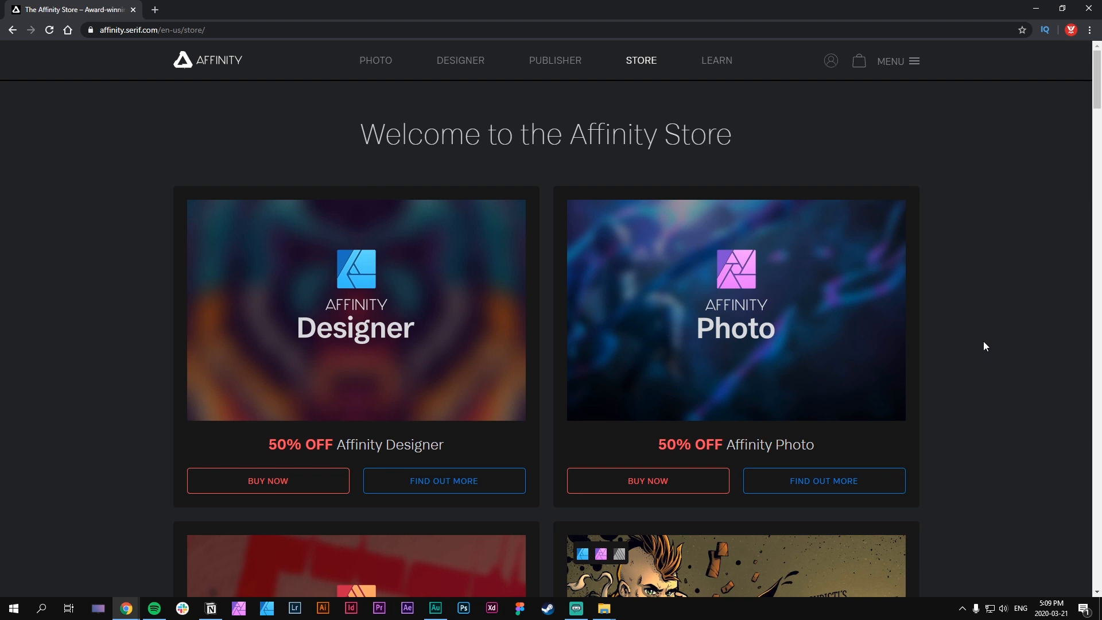
{"action": "mouse_move", "coordinate": [959, 337]}
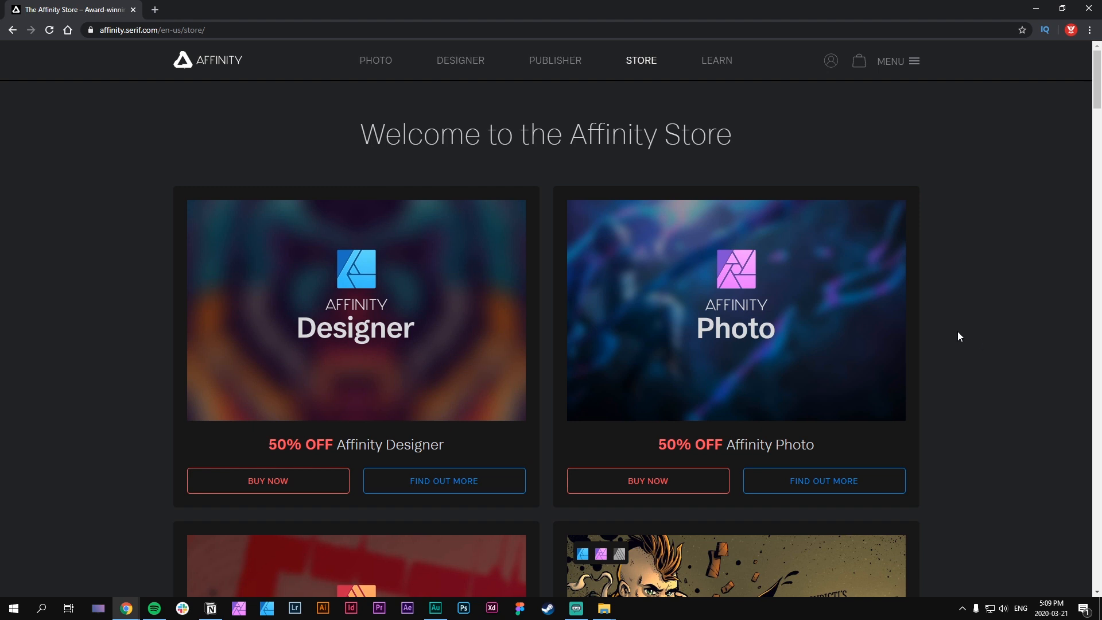